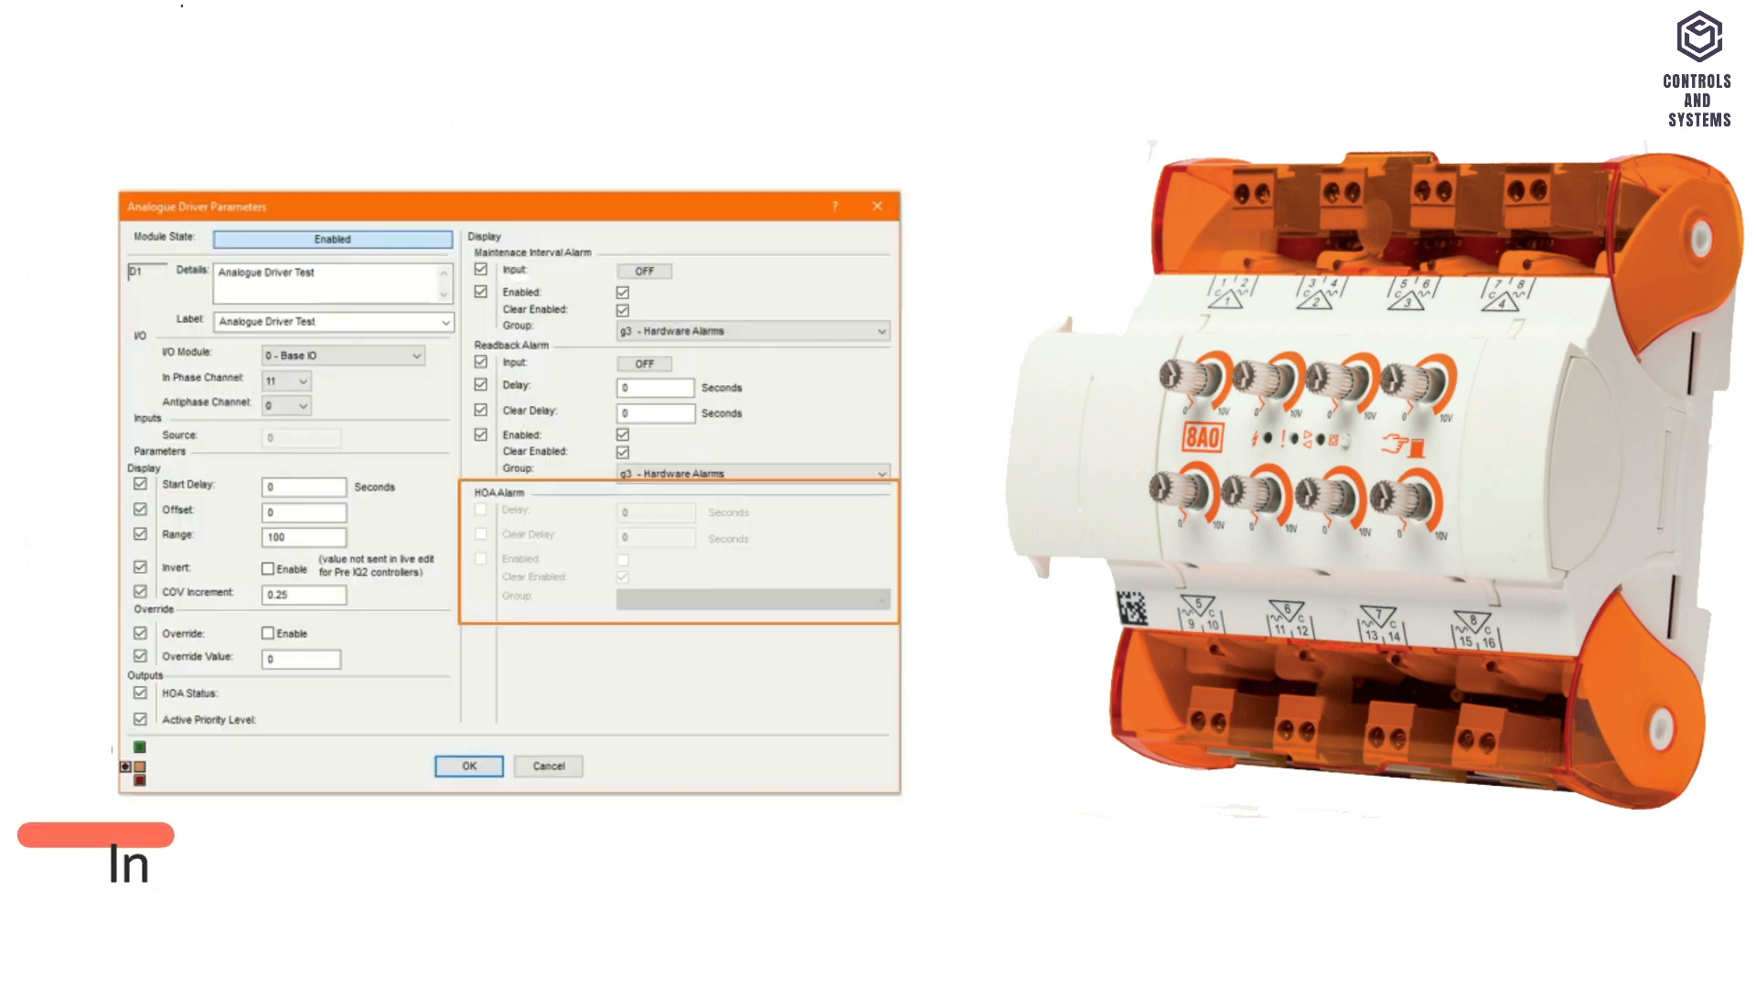
Step: Dismiss the Analogue Driver Parameters dialog, leaving knob K1 wired to driver D1 on the HOA page
{"action": "left_click", "coordinate": [468, 766]}
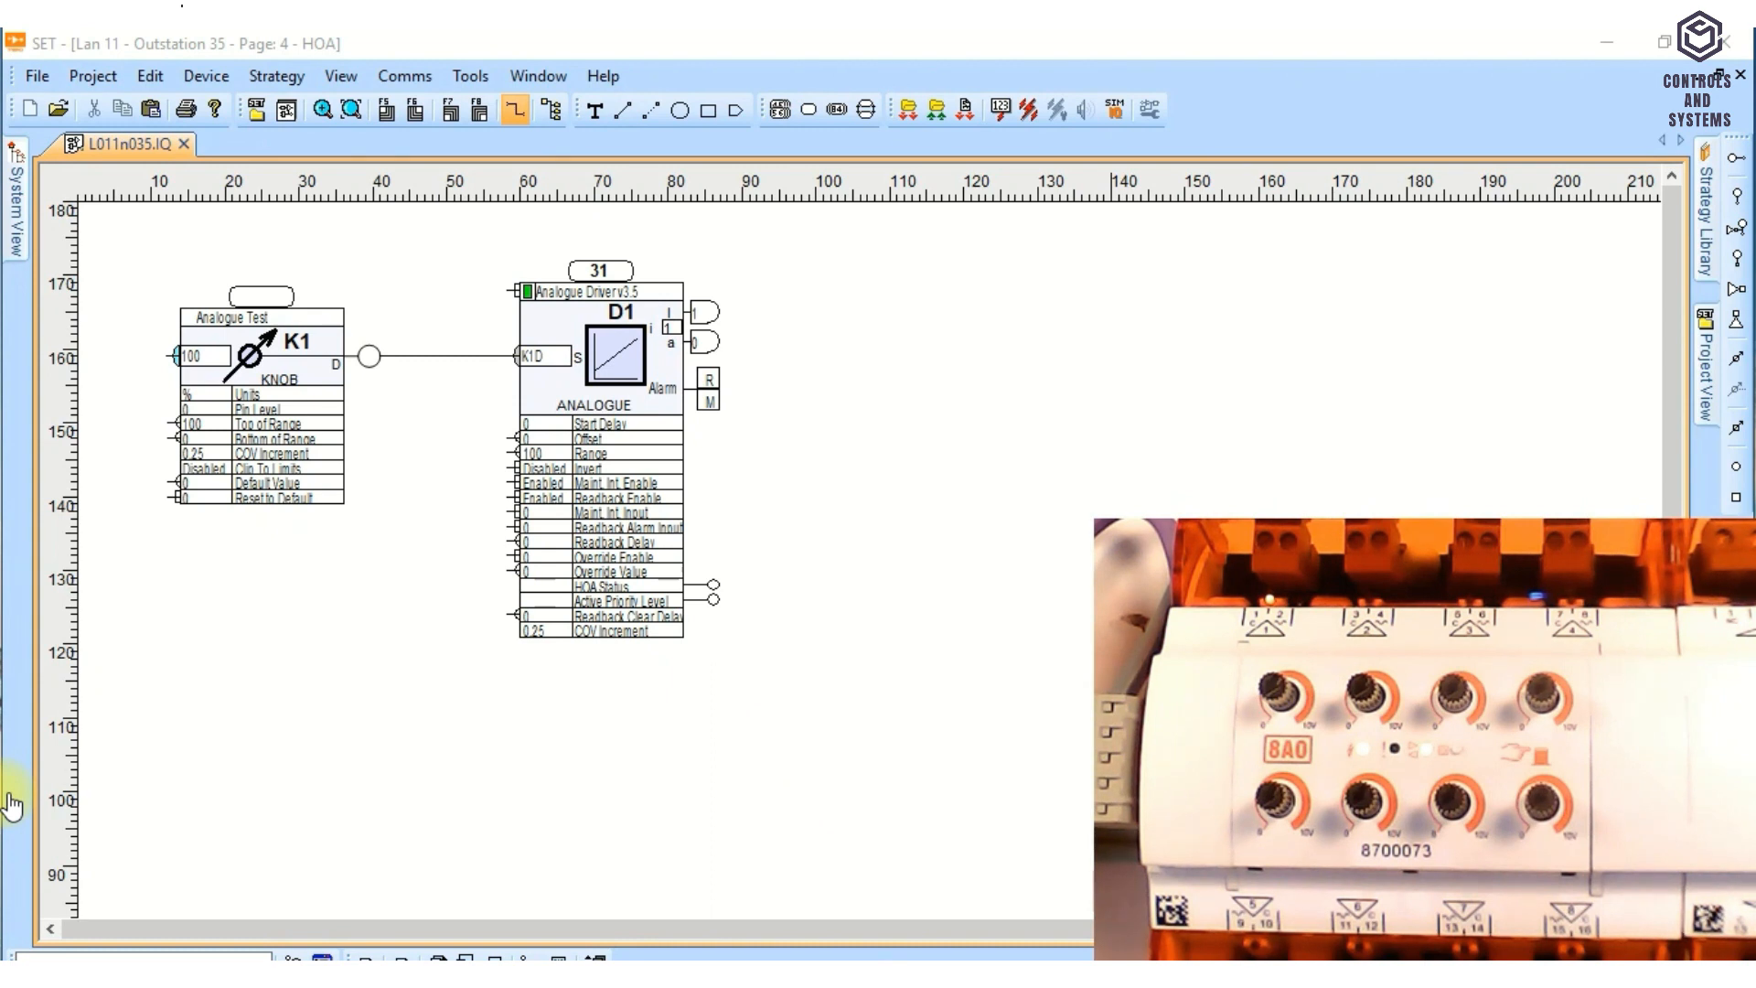
Step: Start Live Values via the Comms menu and confirm the HOA site connection so the page goes online
{"action": "left_click", "coordinate": [403, 76]}
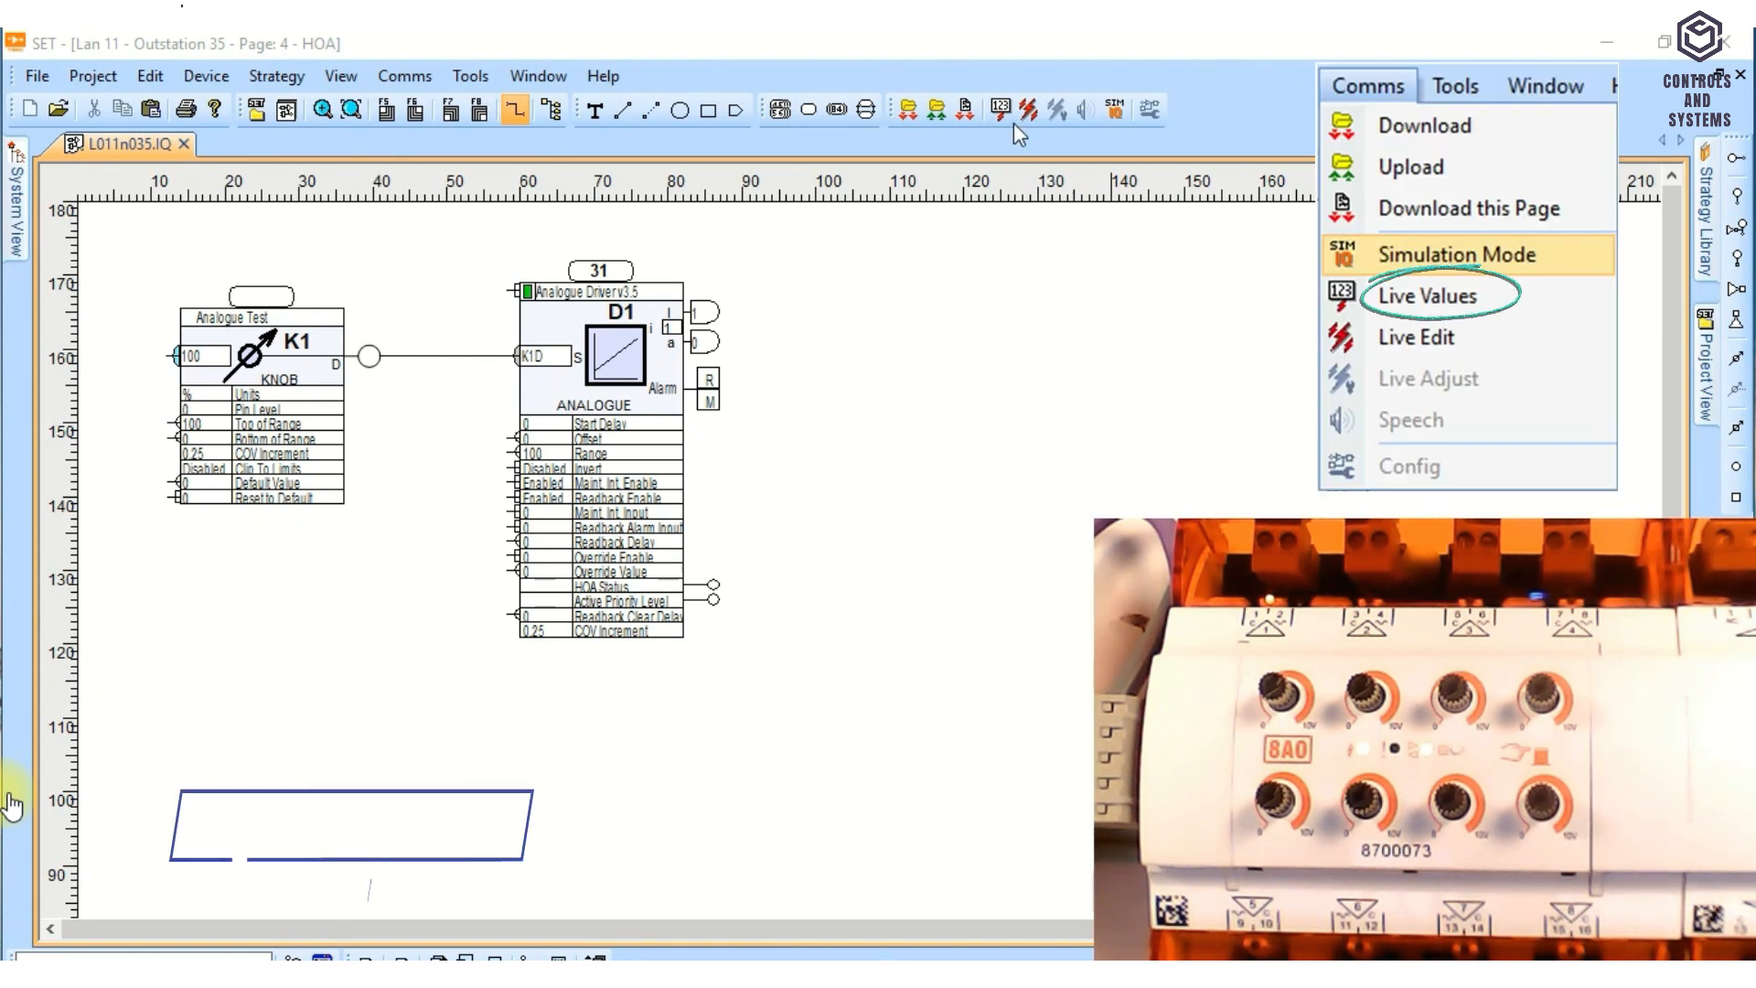
{"action": "left_click", "coordinate": [1433, 294]}
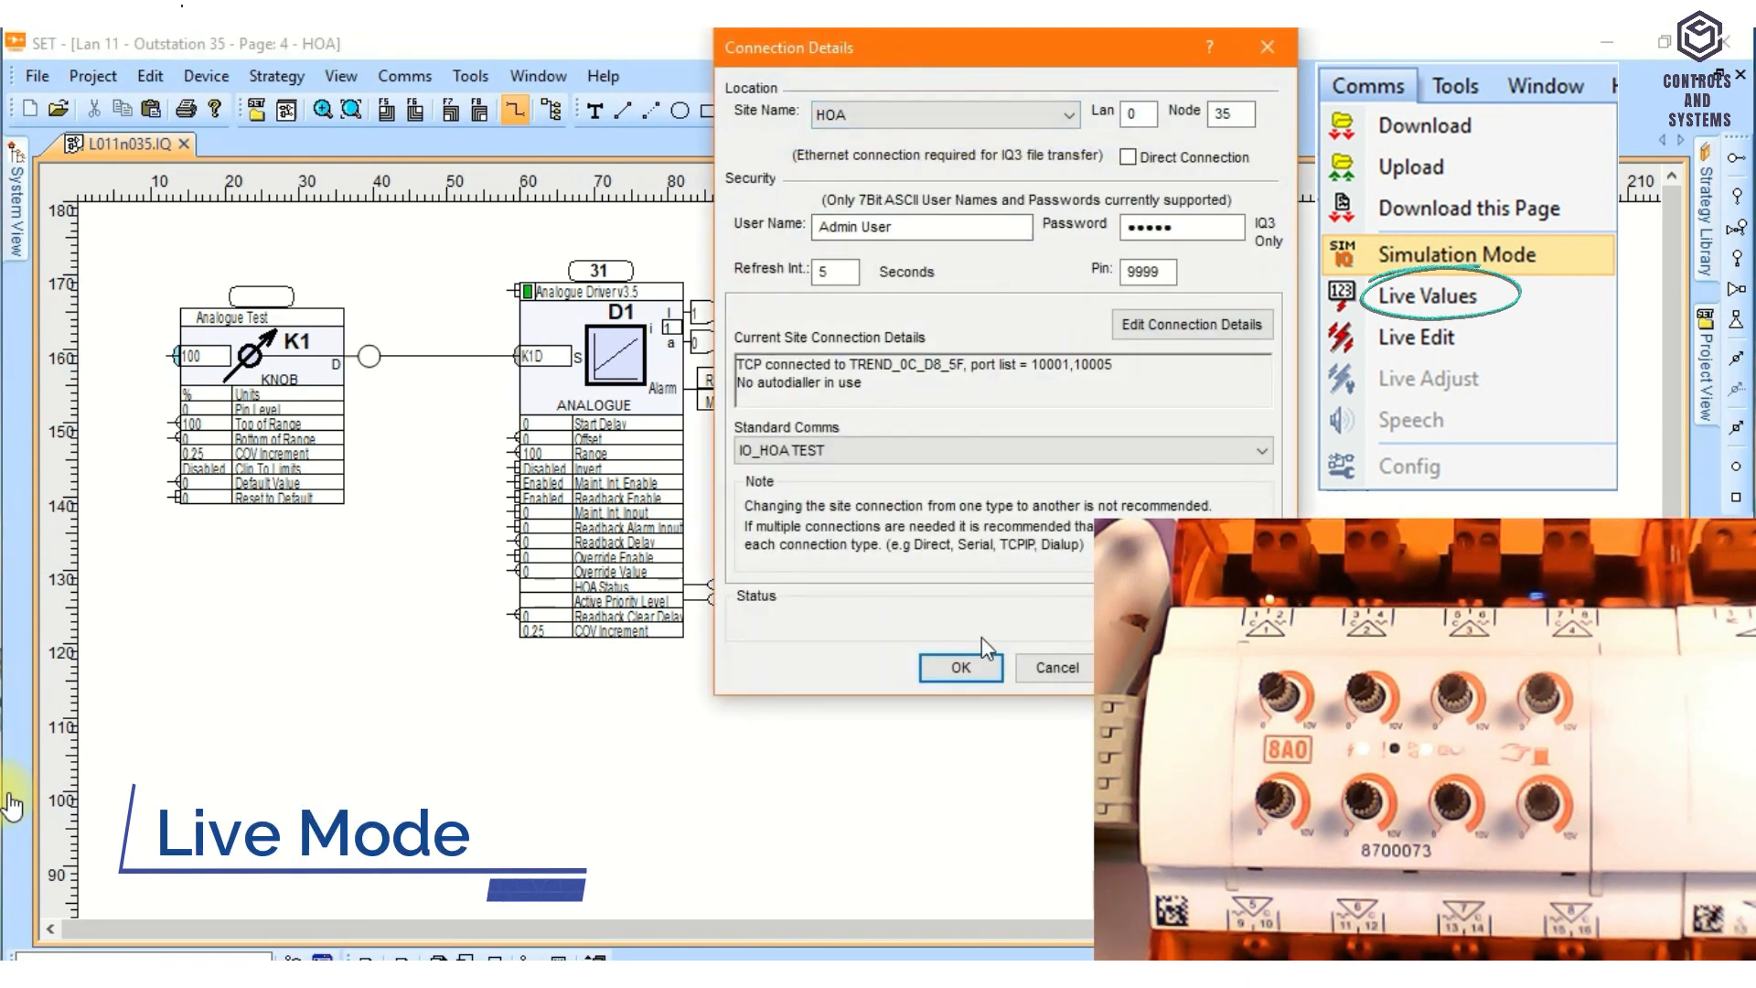
{"action": "left_click", "coordinate": [961, 665]}
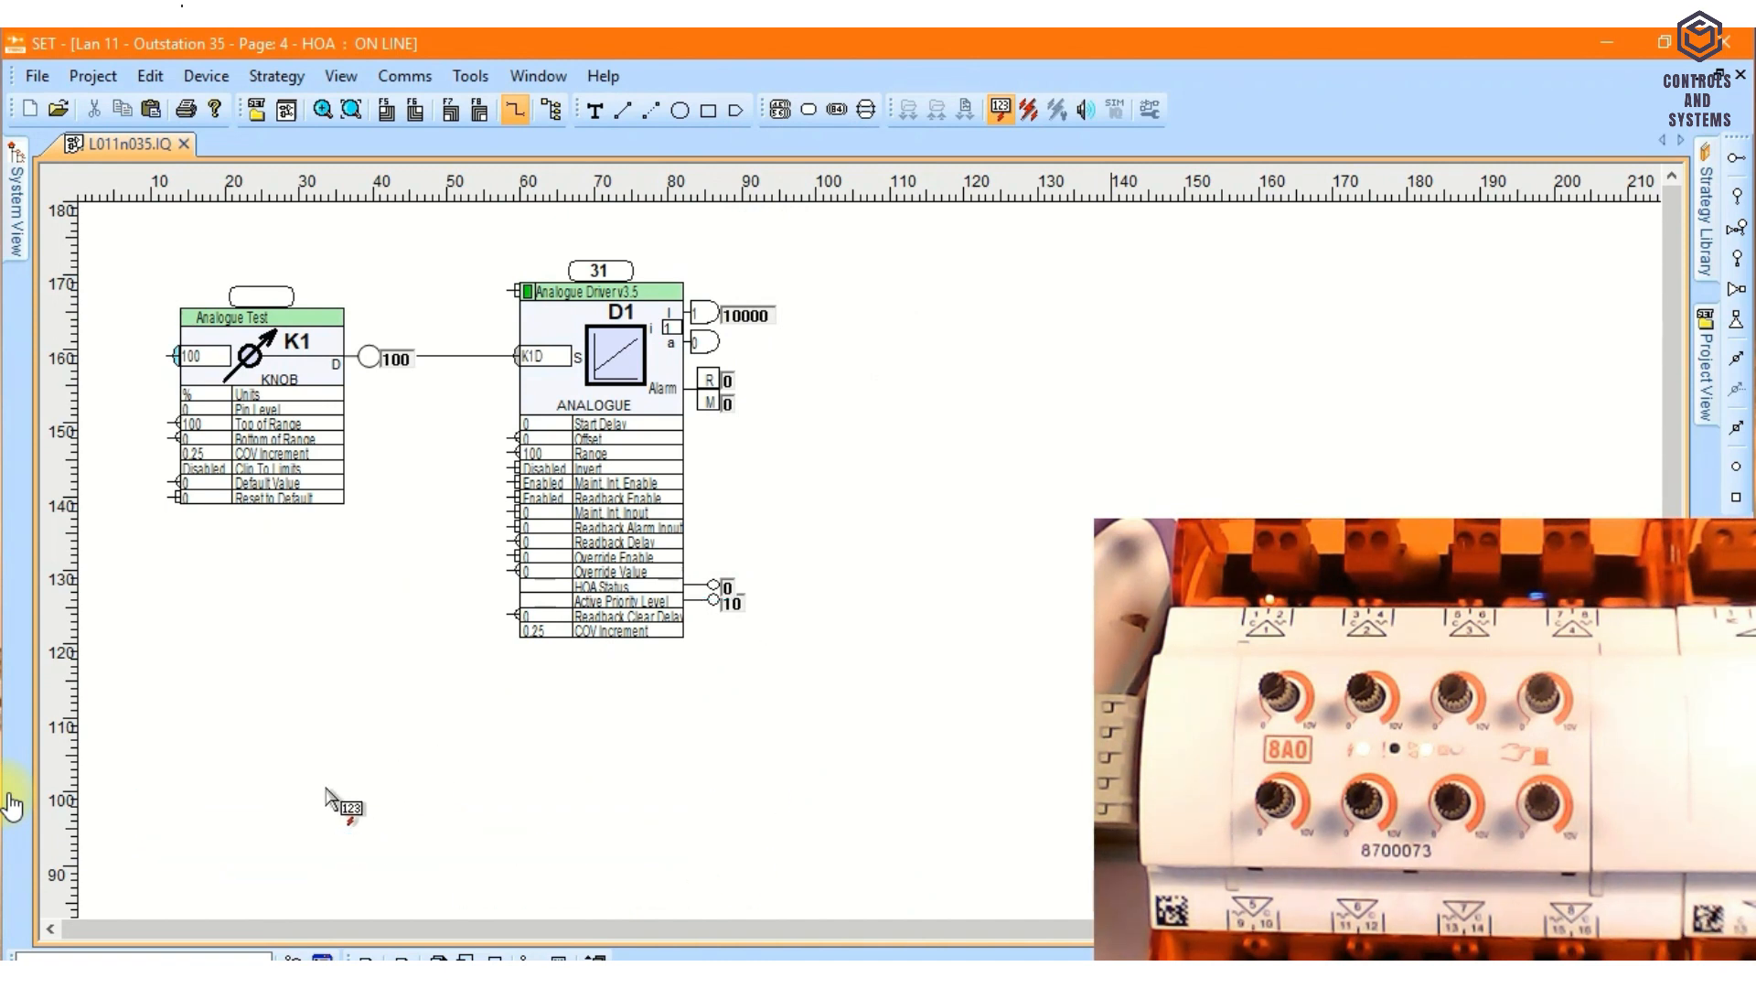
{"action": "mouse_move", "coordinate": [766, 593]}
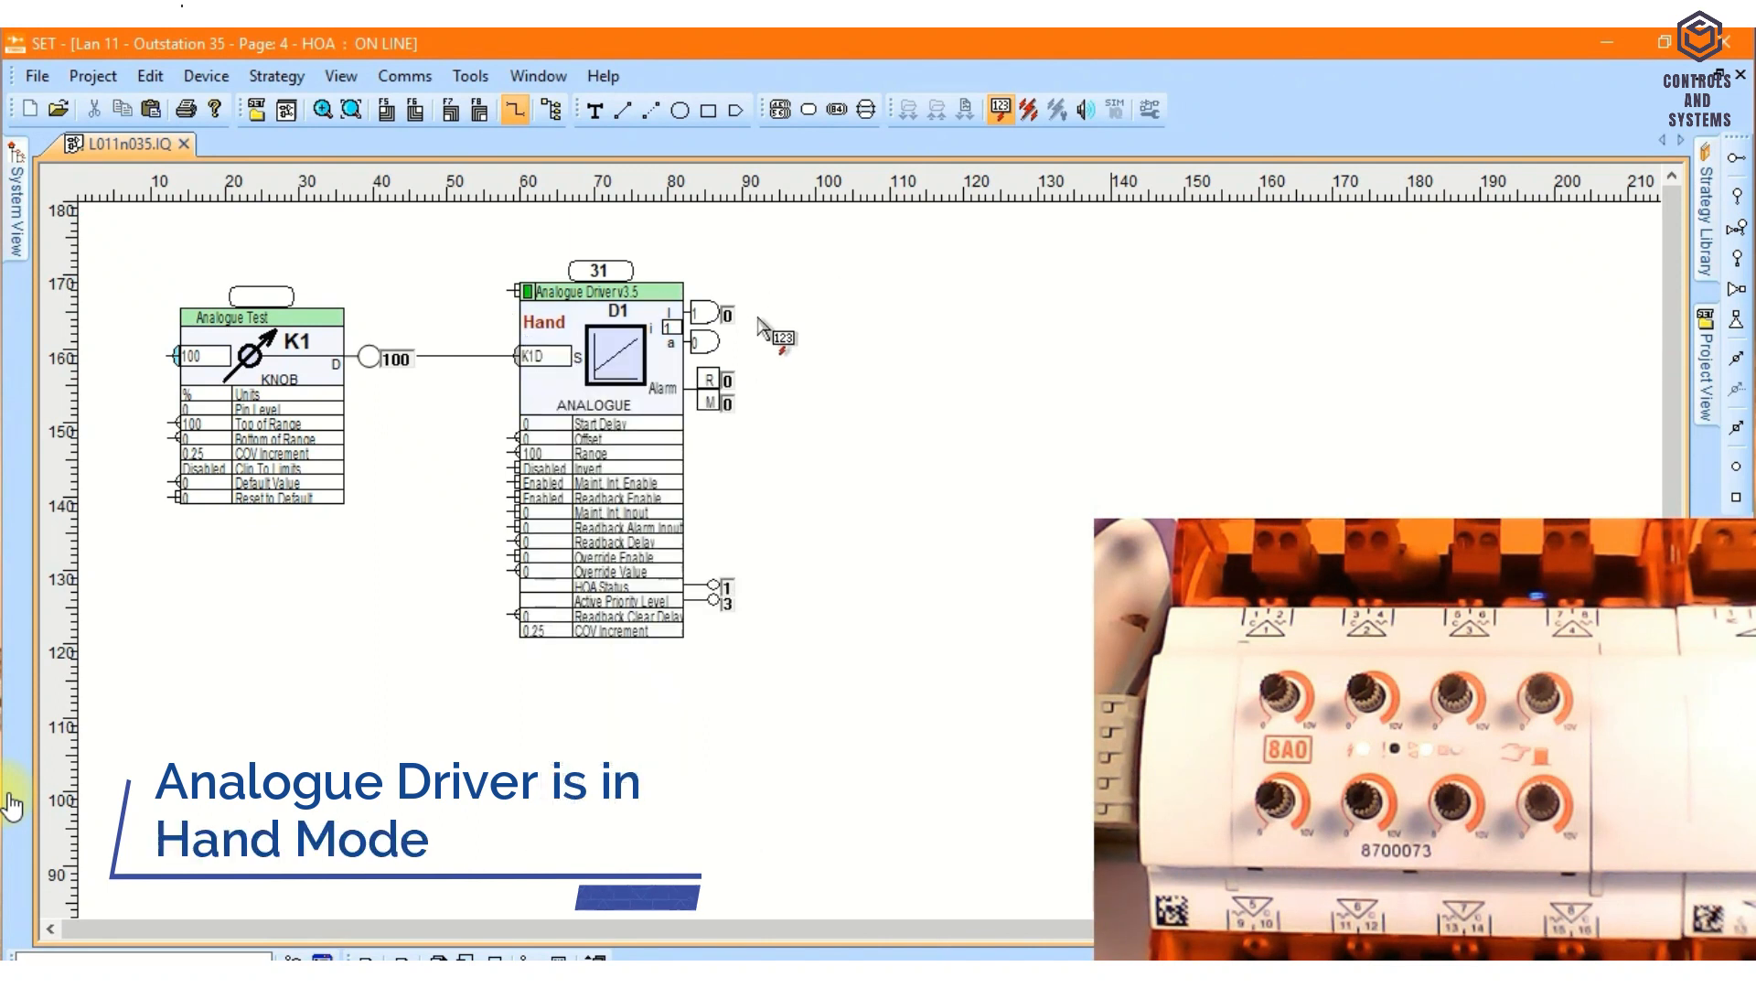
{"action": "mouse_move", "coordinate": [395, 662]}
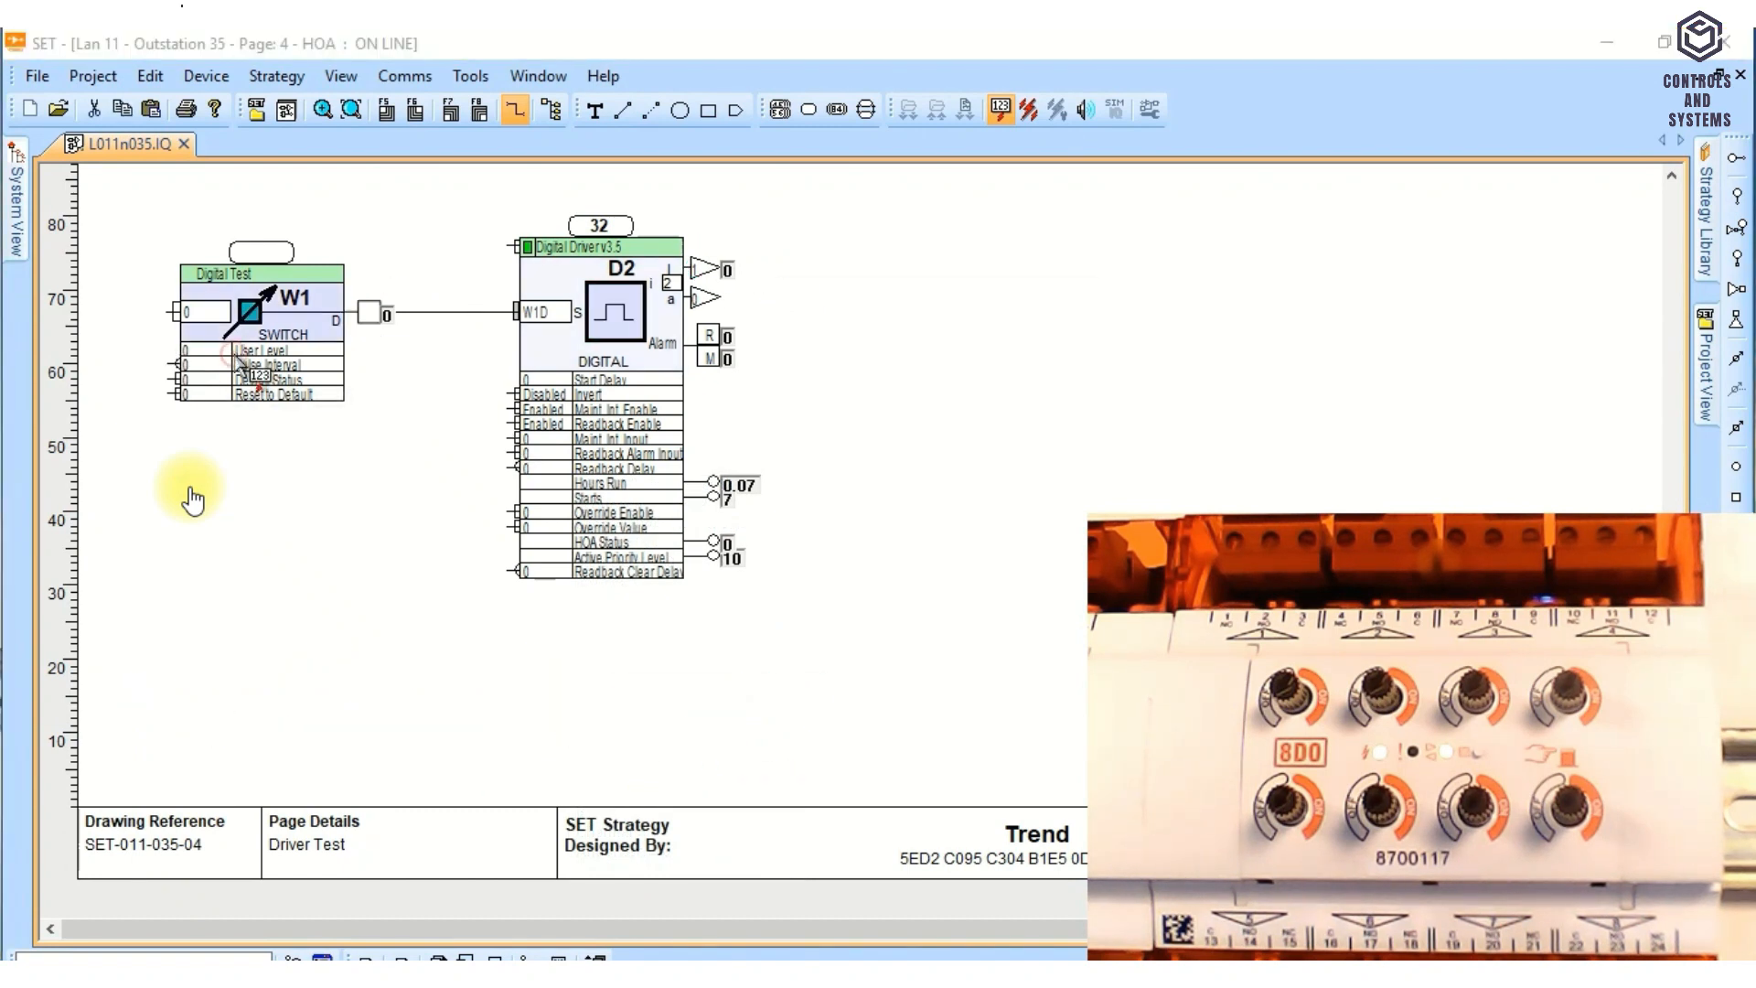
Step: Toggle the Digital Test switch W1 status from OFF to ON so it outputs 1
{"action": "double_click", "coordinate": [284, 309]}
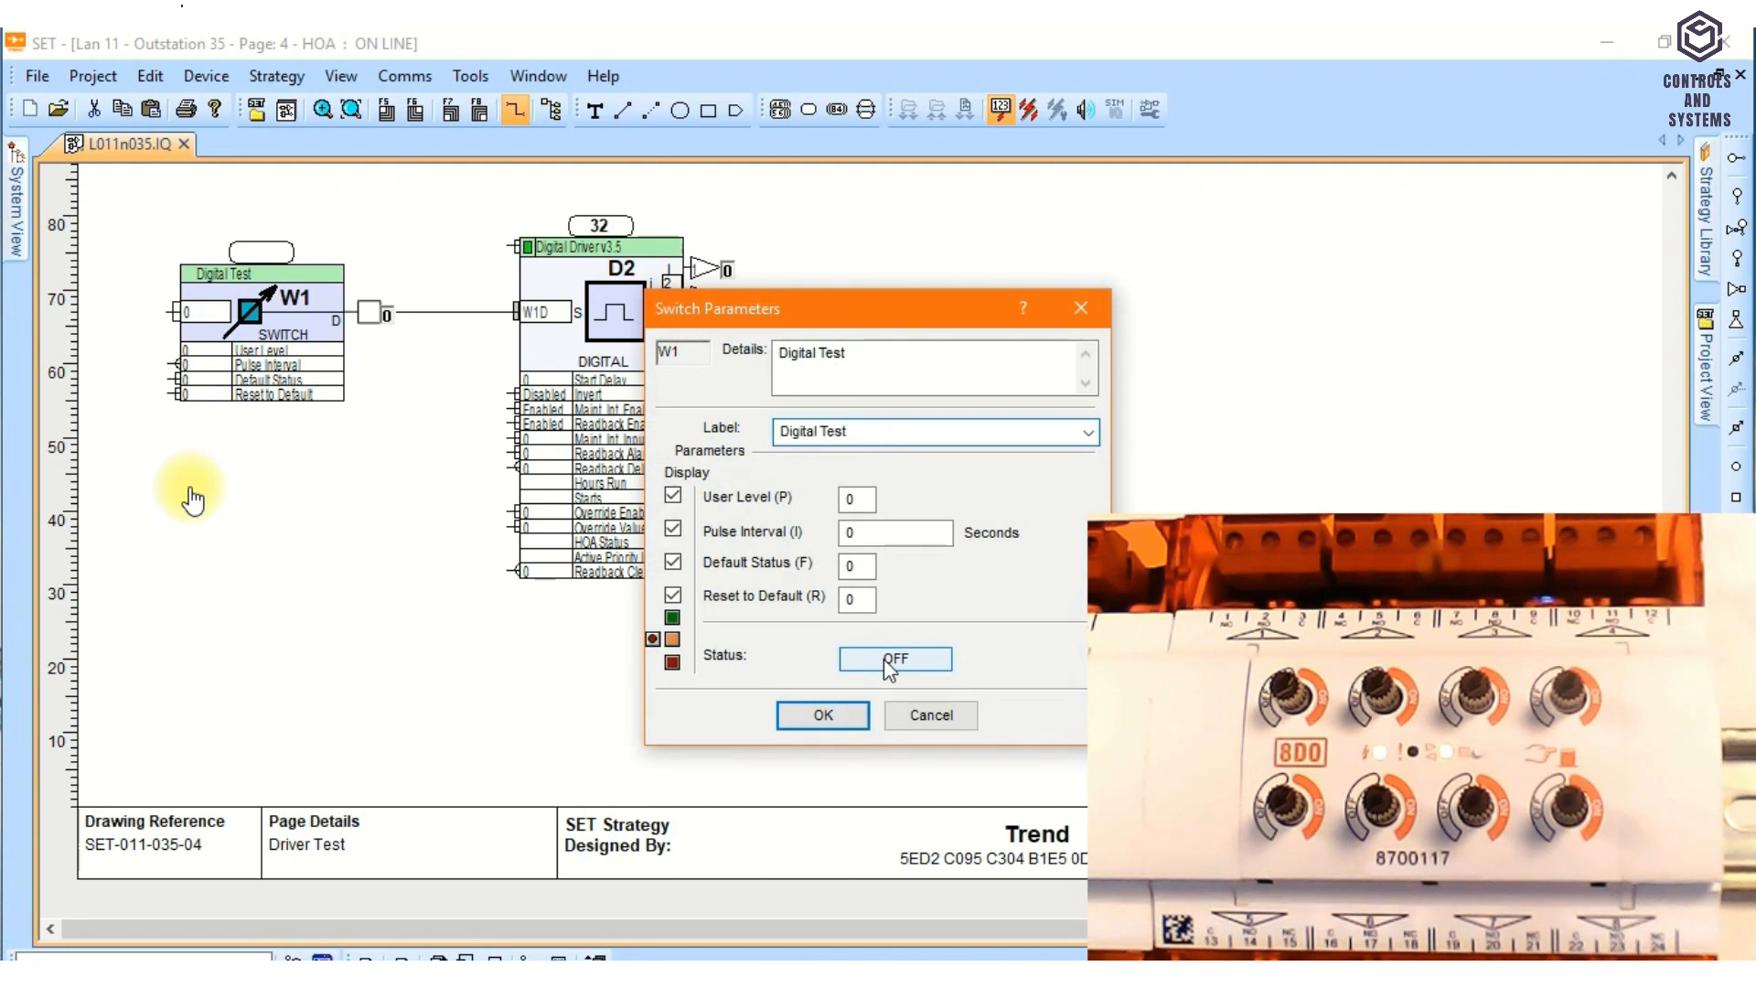
{"action": "left_click", "coordinate": [821, 715]}
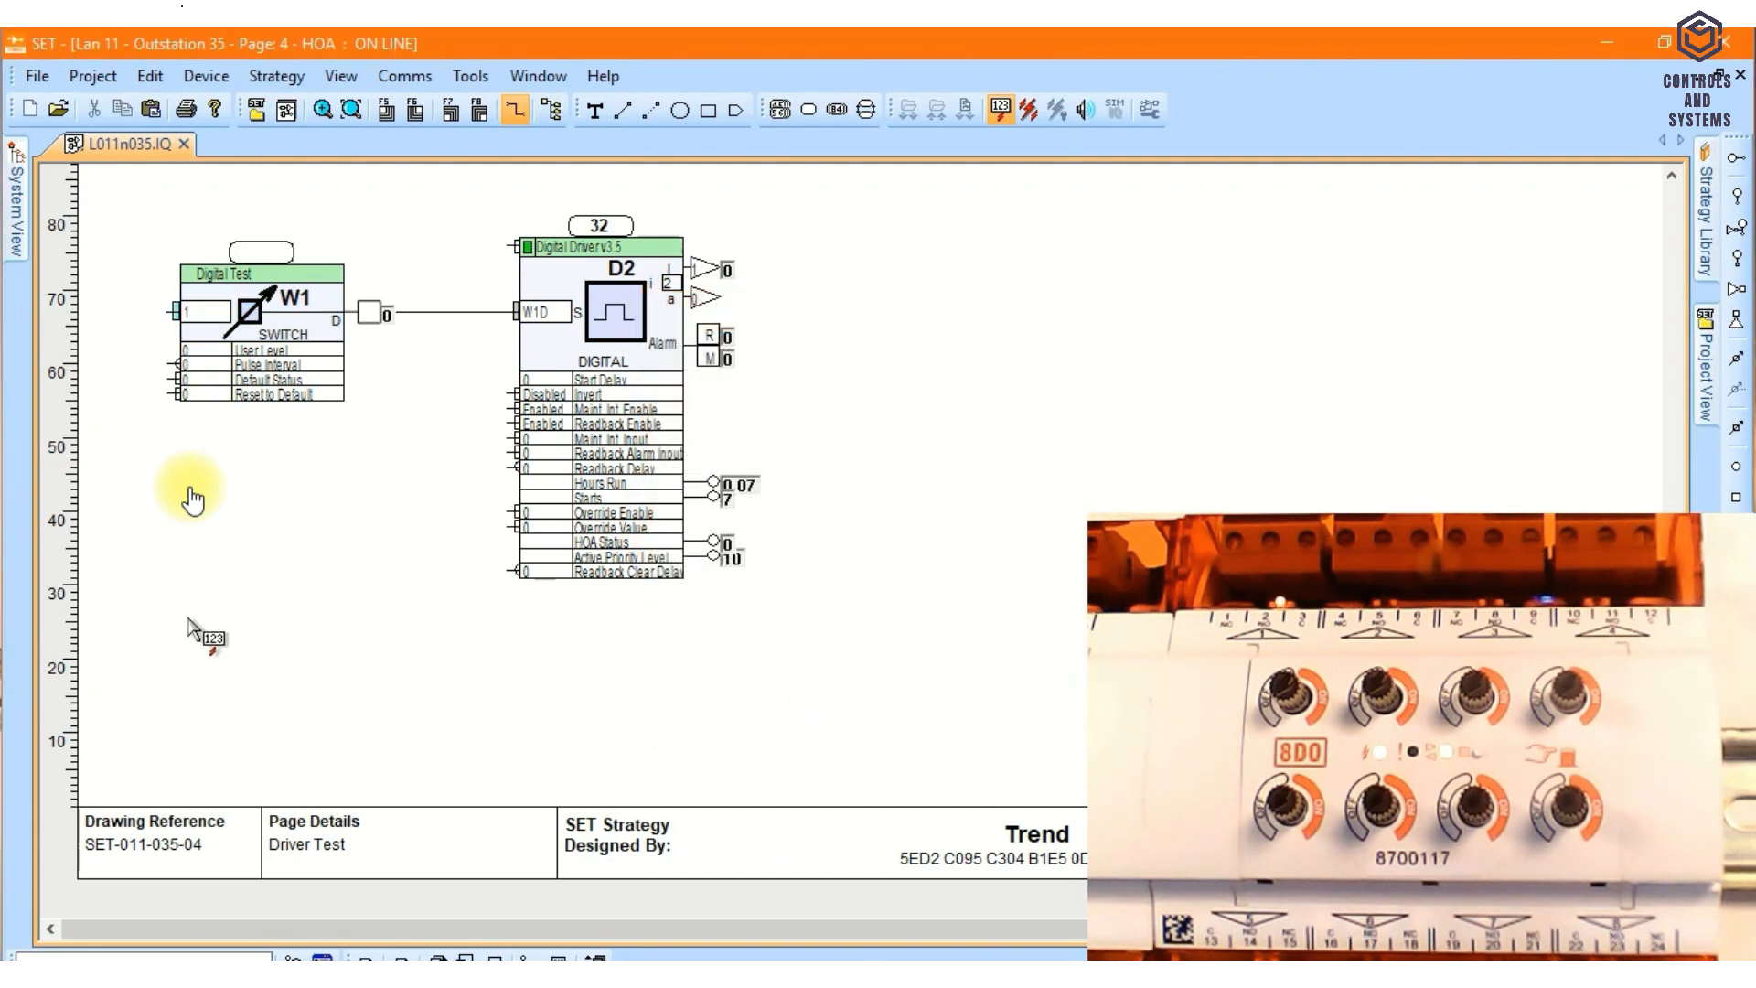